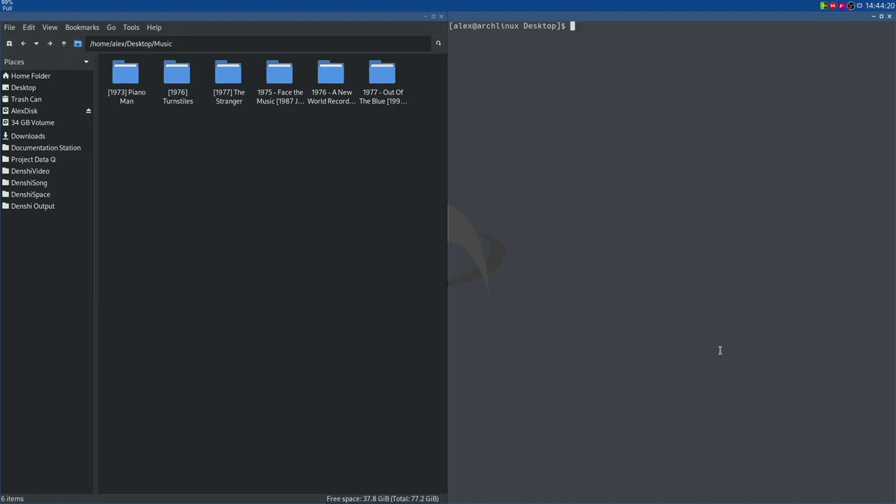
# Step: Launch cmus and add the Music/ folder so Billy Joel and ELO albums fill the library
pyautogui.write('cmus')
pyautogui.write(':add')
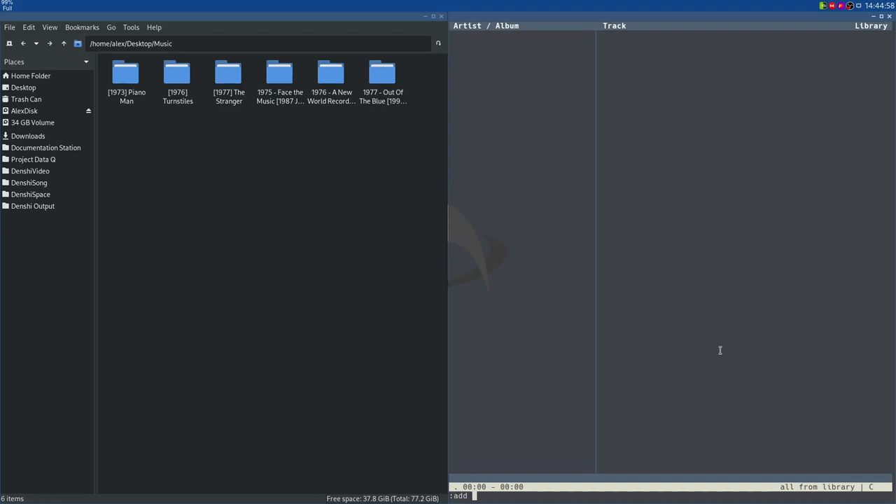
pyautogui.write('Music/')
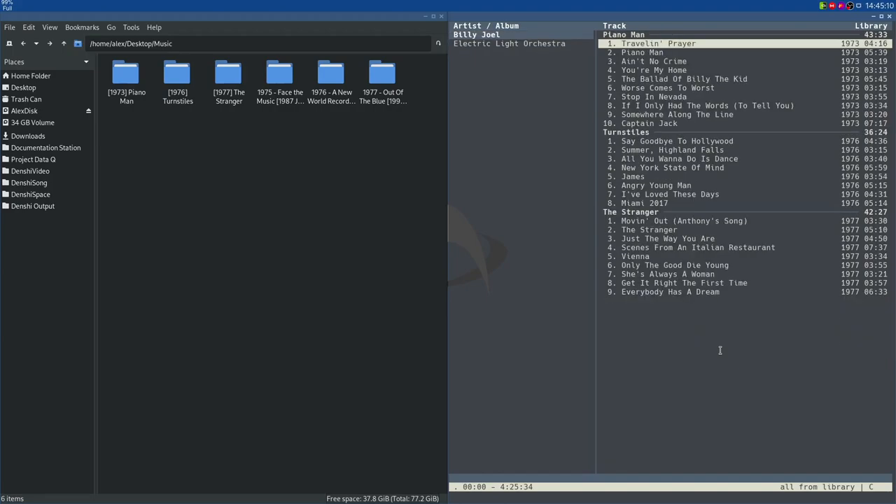
# Step: Browse both artists' albums, then play James from Billy Joel's Turnstiles
pyautogui.click(510, 42)
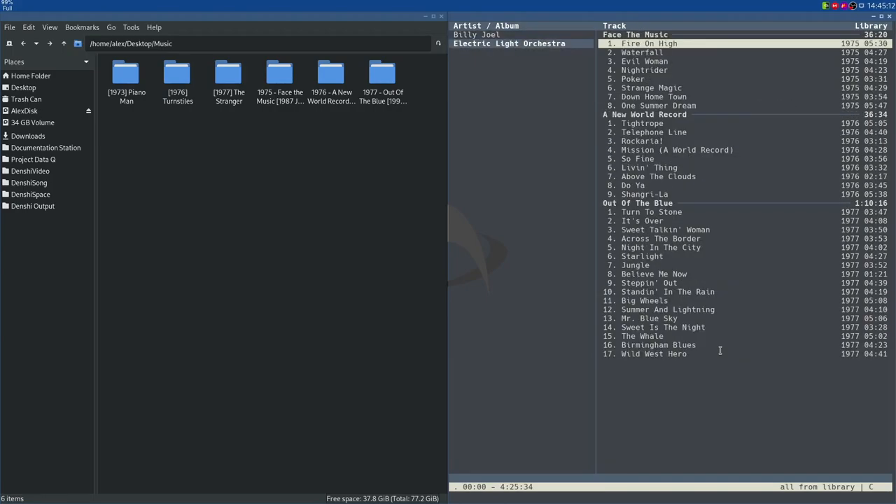
pyautogui.click(476, 34)
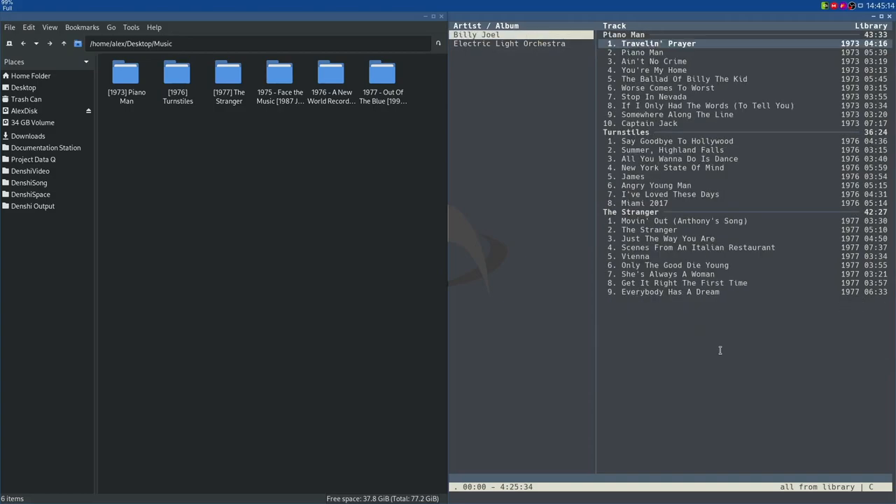
pyautogui.click(648, 123)
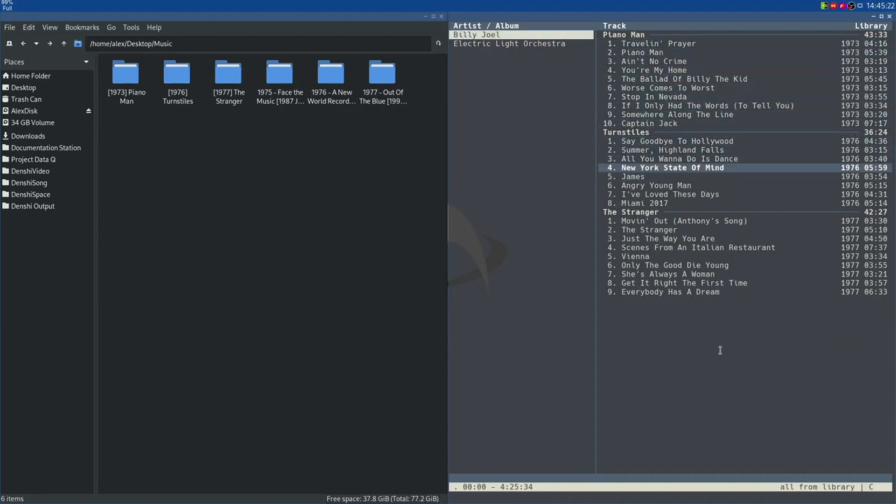
pyautogui.doubleClick(633, 176)
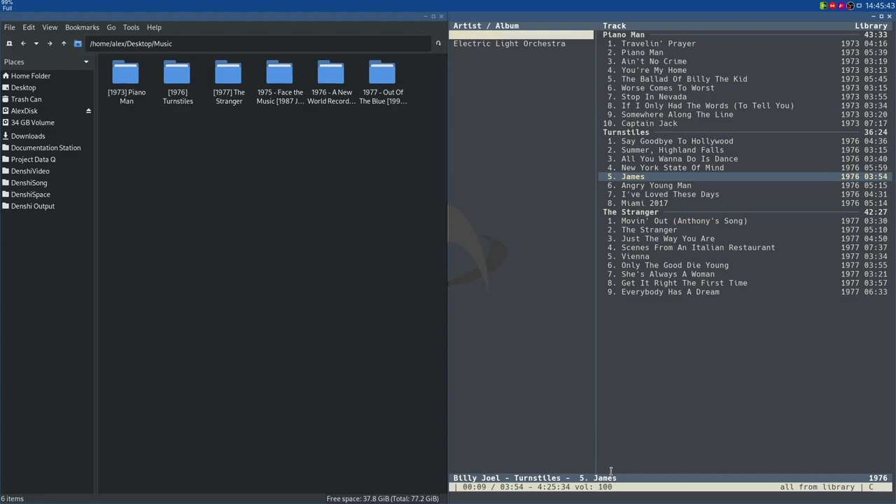
pyautogui.moveTo(616, 417)
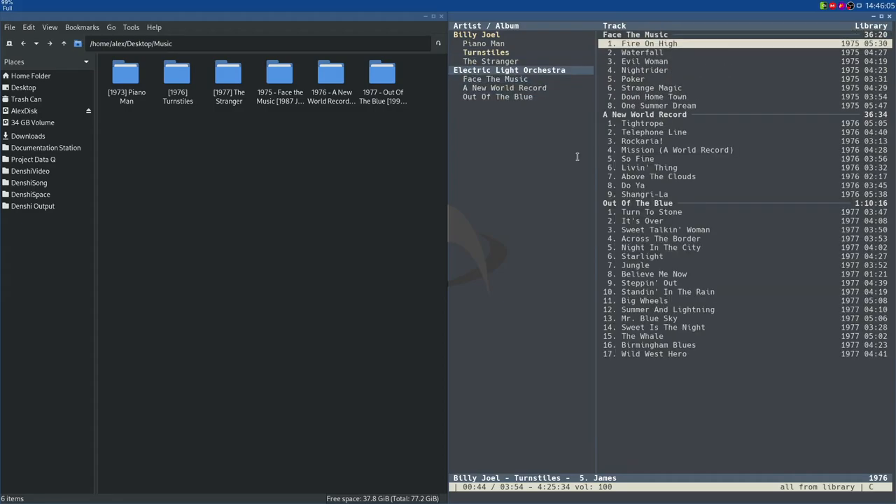
pyautogui.click(504, 86)
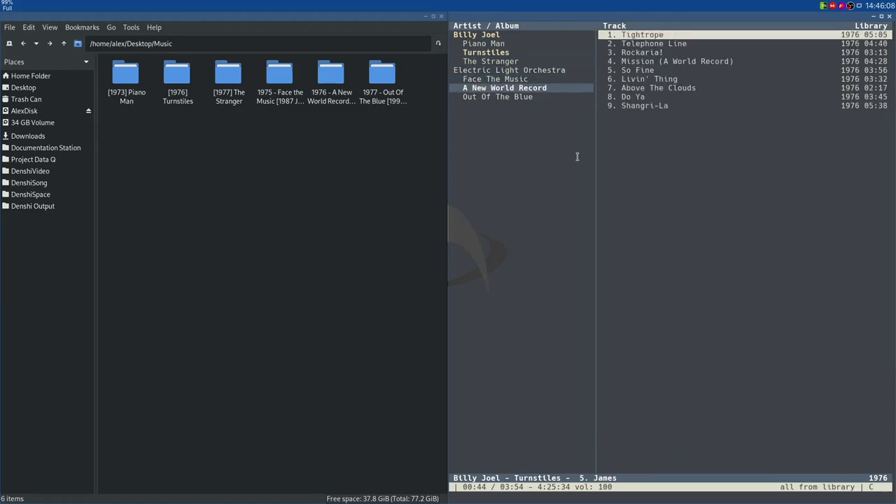
pyautogui.click(483, 43)
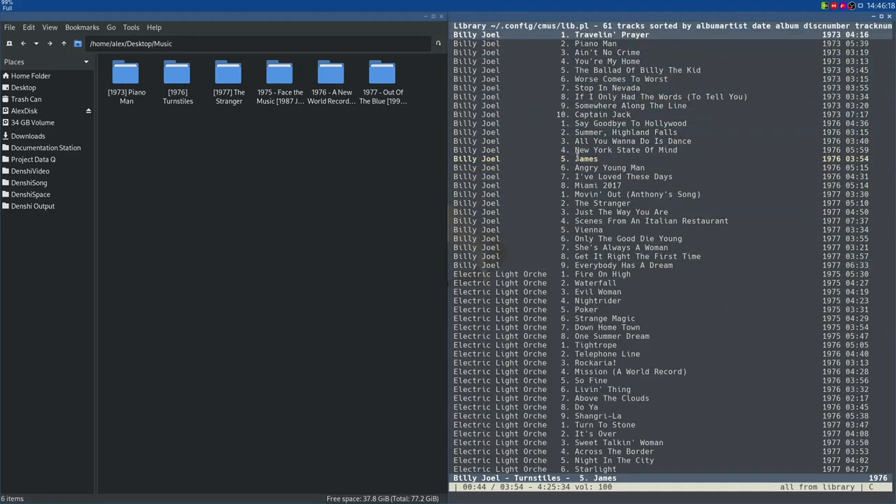
pyautogui.click(599, 299)
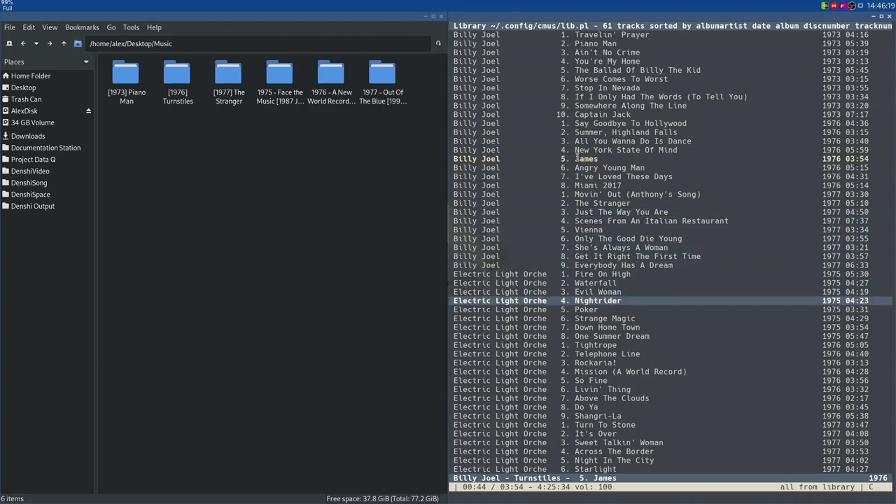
pyautogui.scroll(-3)
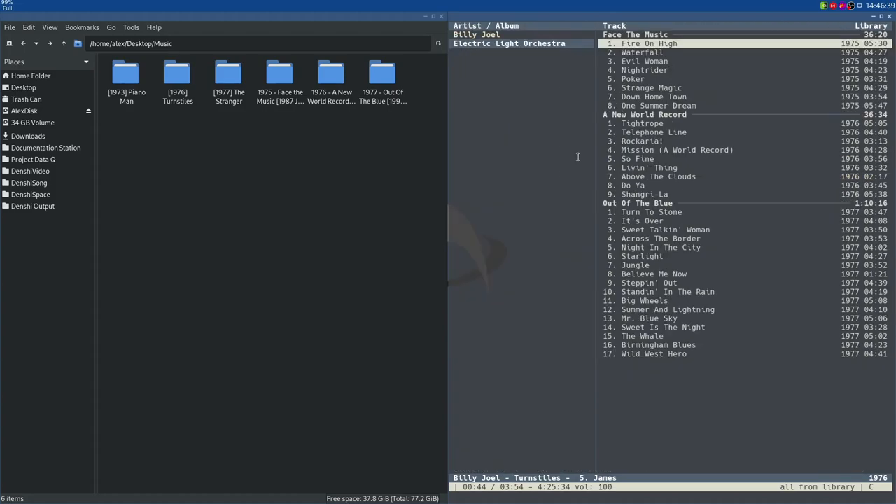
pyautogui.click(633, 79)
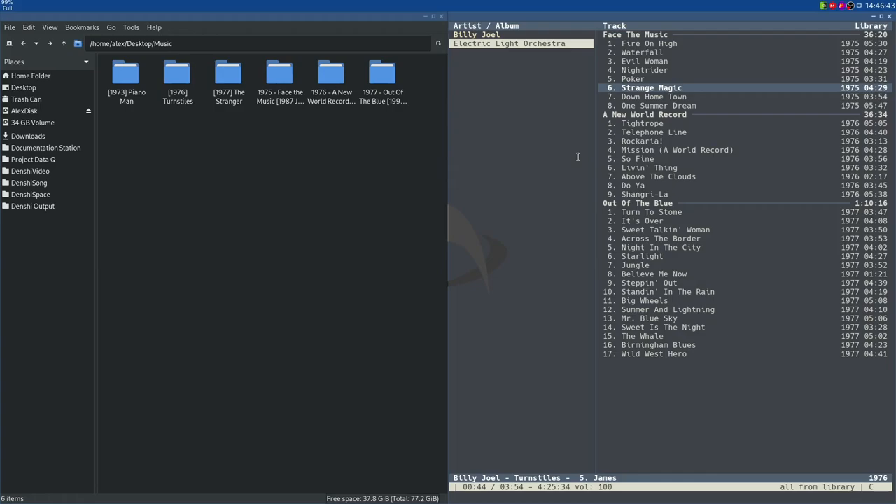
pyautogui.click(639, 159)
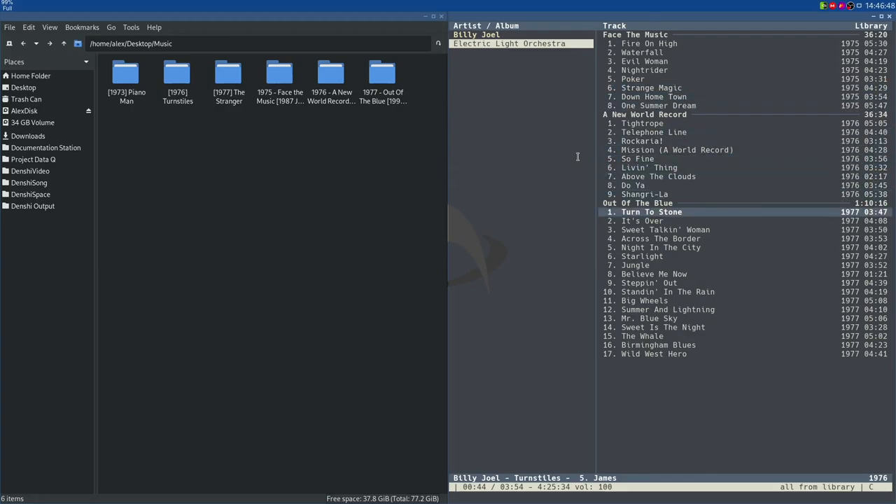
pyautogui.click(635, 264)
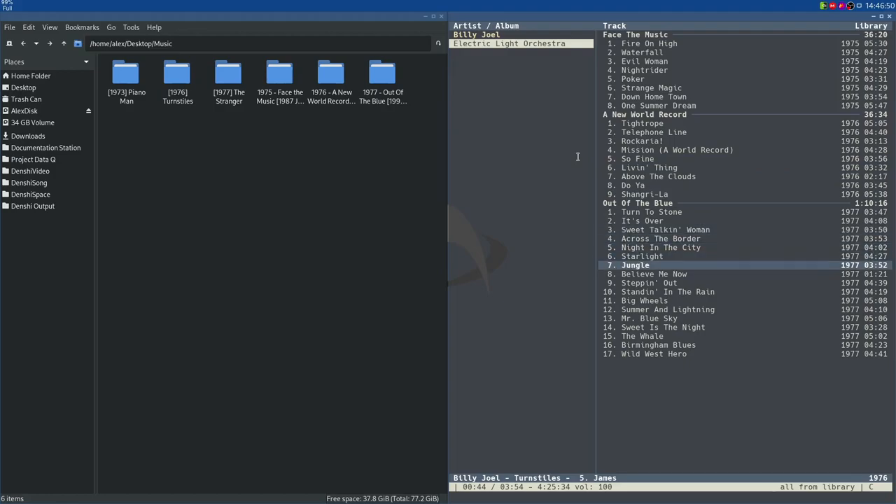
pyautogui.click(664, 328)
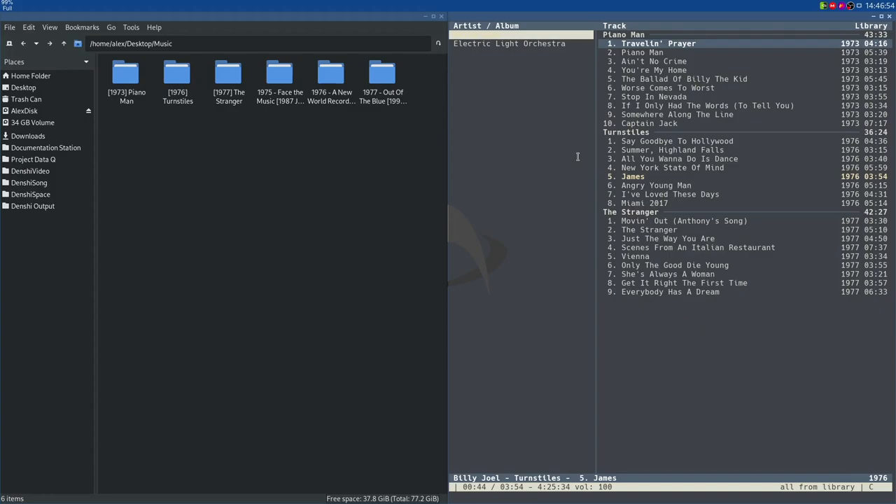
pyautogui.click(652, 70)
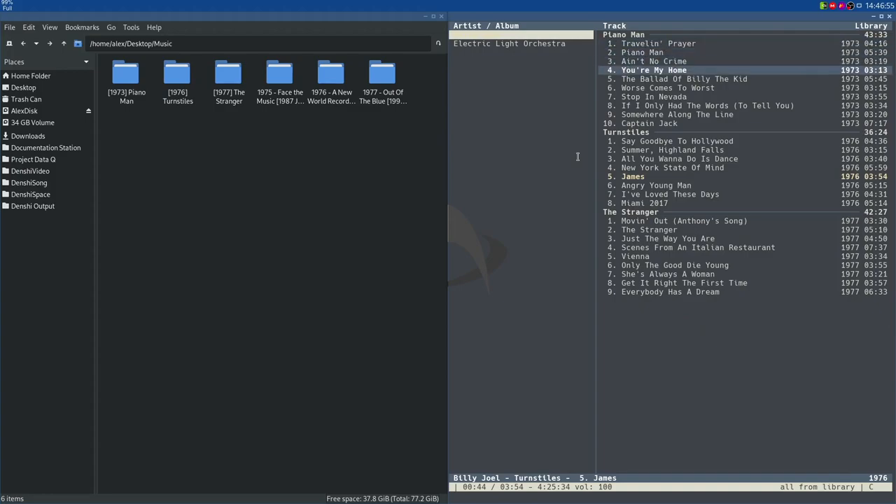
pyautogui.click(678, 140)
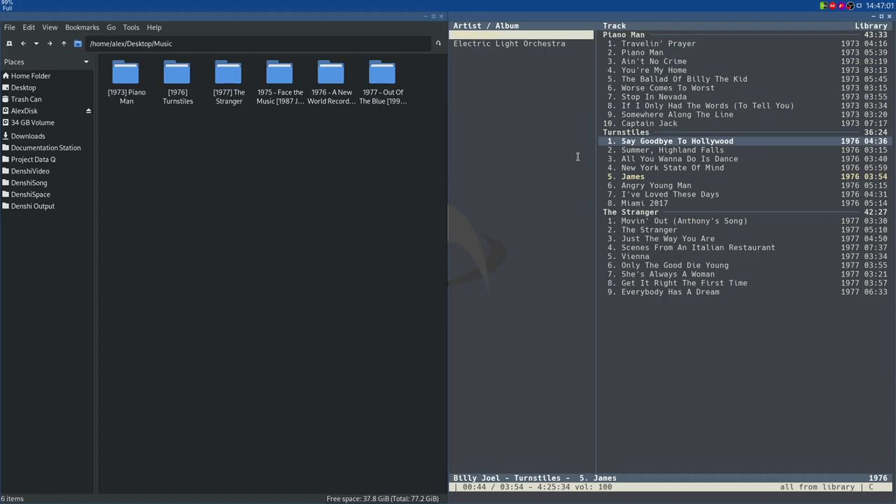
pyautogui.click(683, 221)
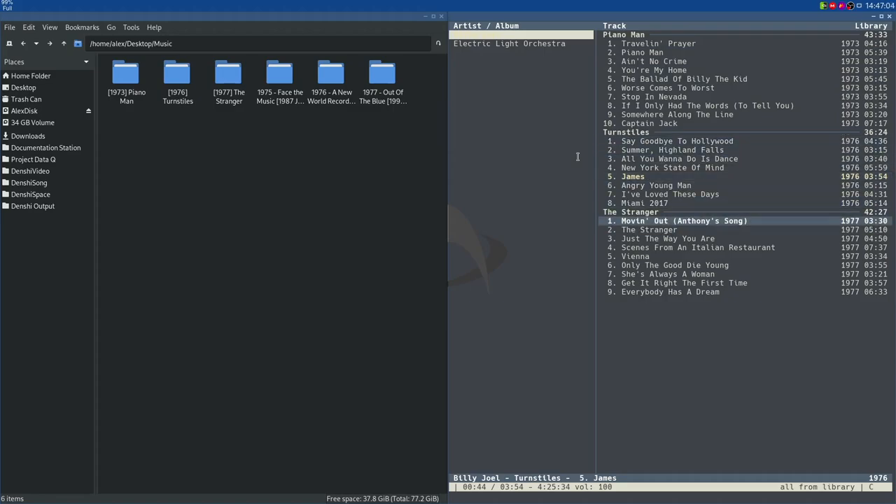
pyautogui.click(675, 265)
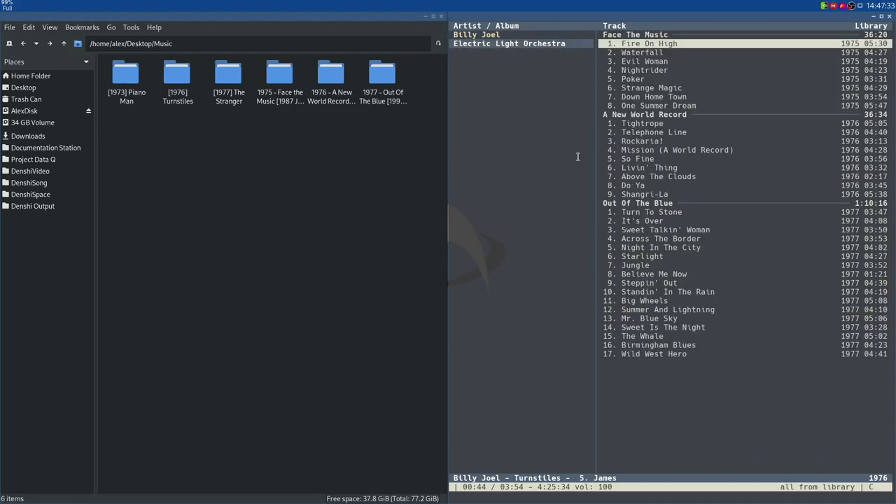
pyautogui.click(653, 97)
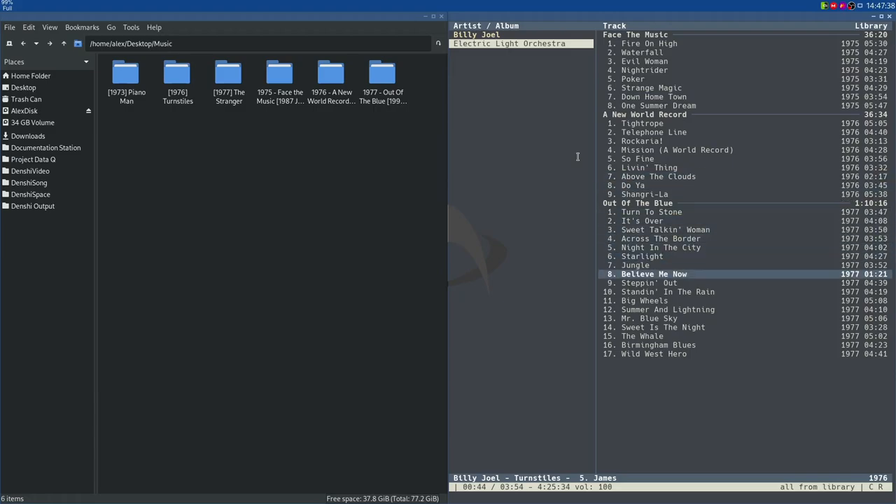
pyautogui.click(650, 283)
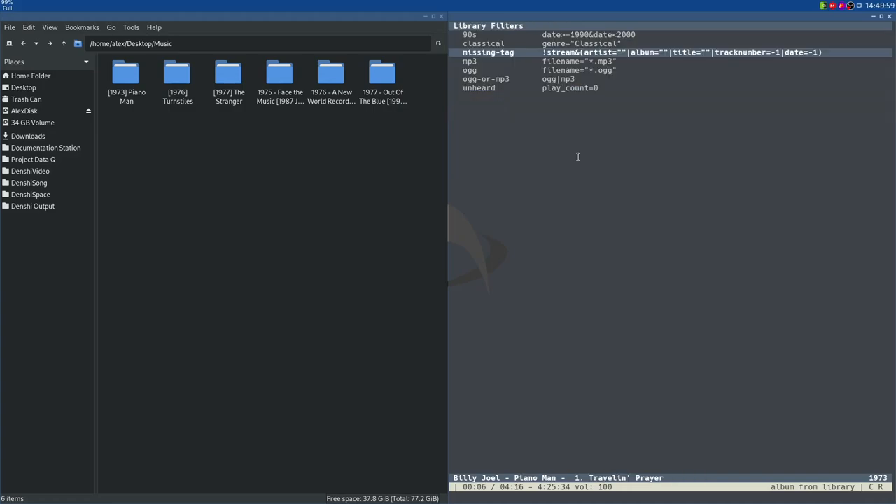
# Step: Create filter 90s=date>=1990&date<2000 with :fset and review the settings and keybindings list
pyautogui.write(':fset 90s=date>=1990&date<2000')
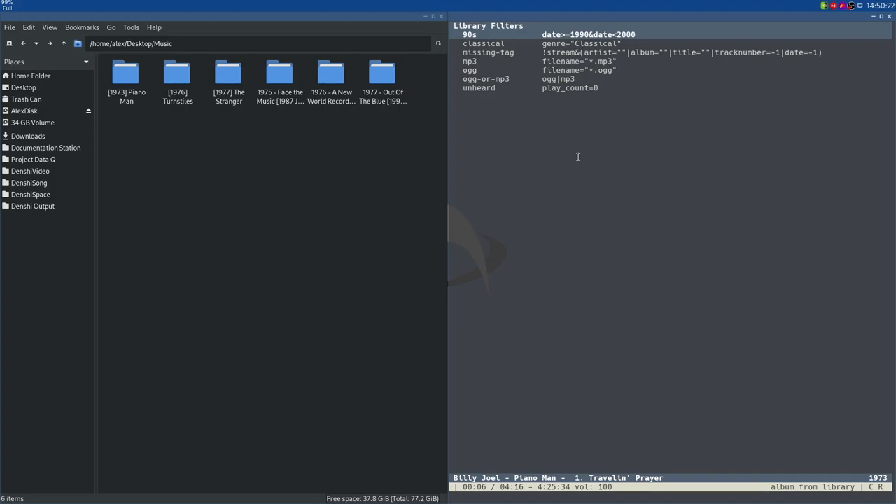
pyautogui.press('7')
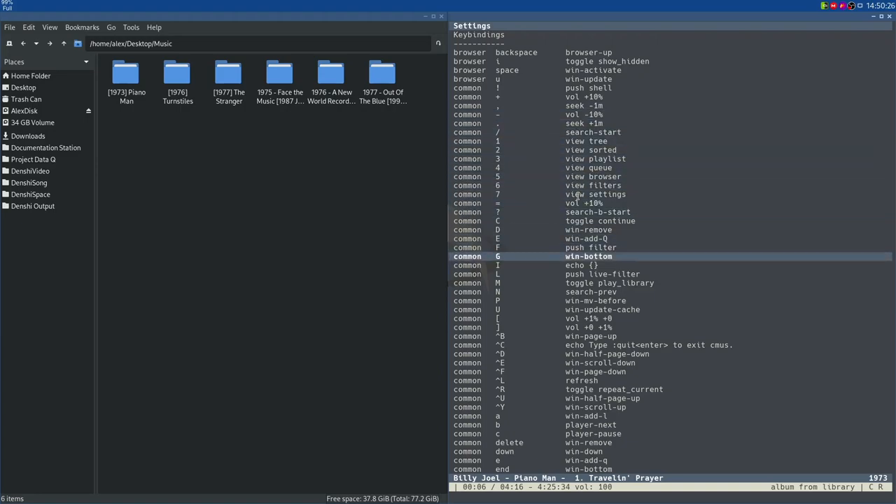
pyautogui.scroll(-3)
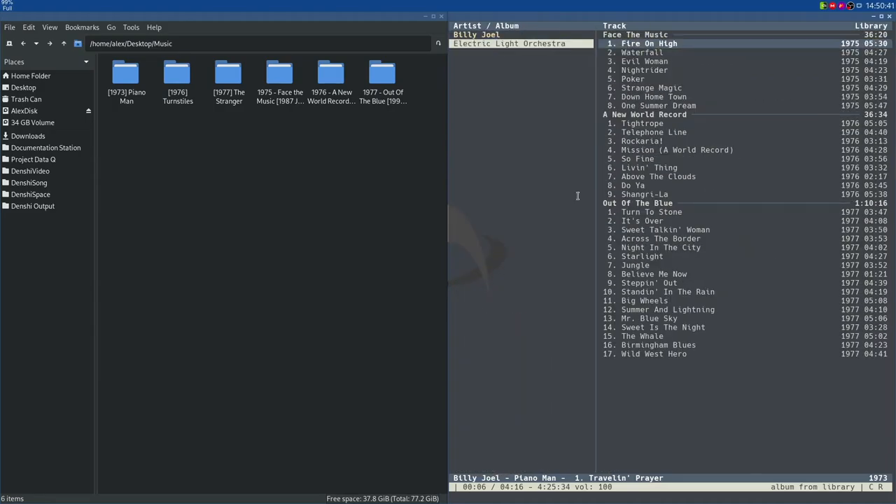
# Step: Run the cava visualizer in a new terminal and play ELO's Livin' Thing from A New World Record
pyautogui.click(642, 140)
pyautogui.write('c')
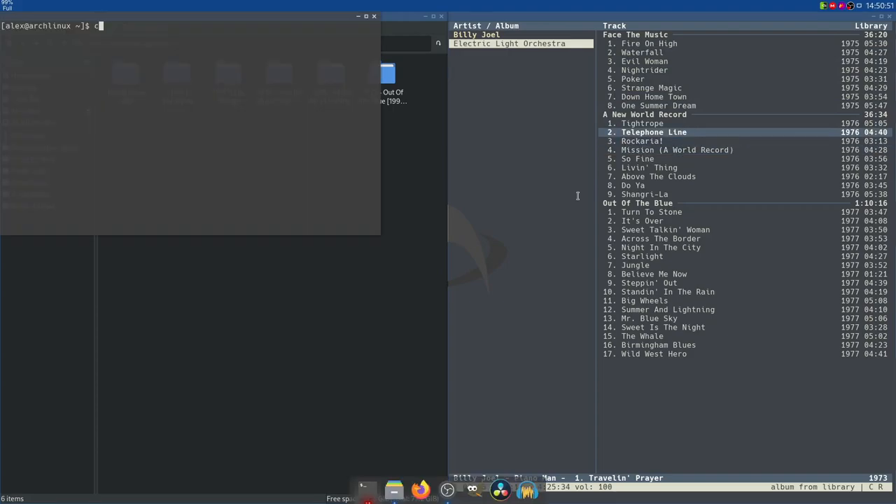
pyautogui.write('ava')
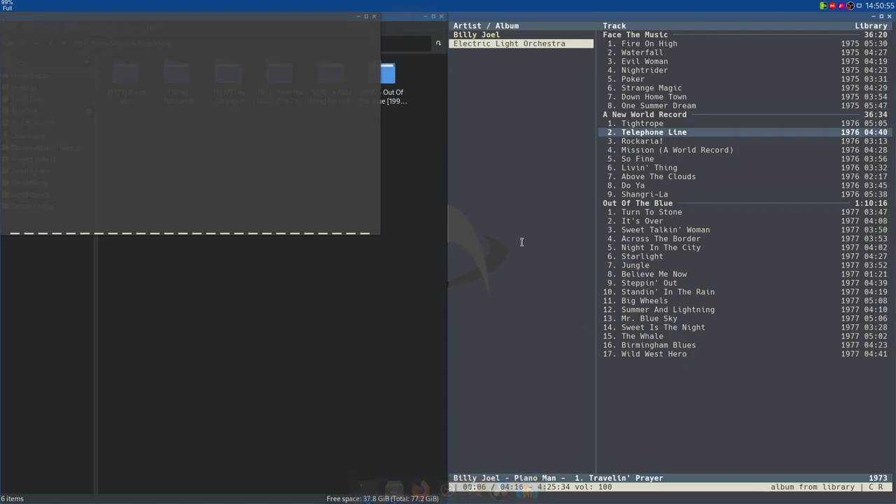
pyautogui.doubleClick(650, 168)
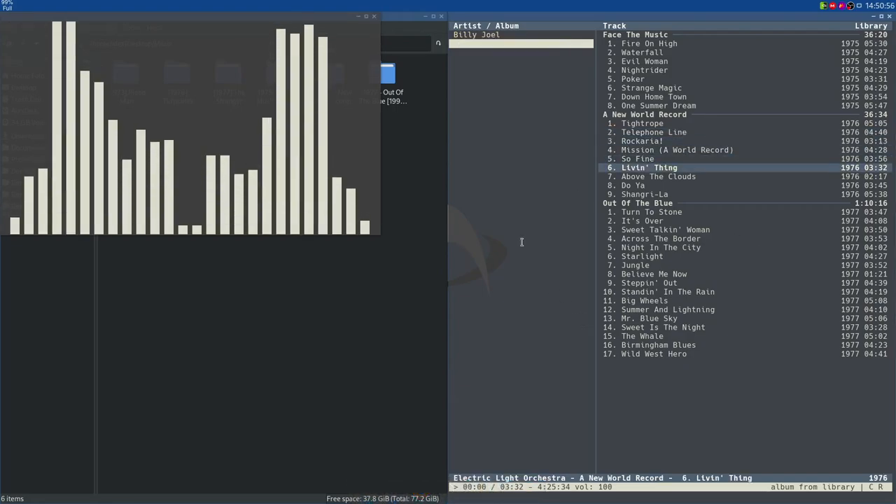